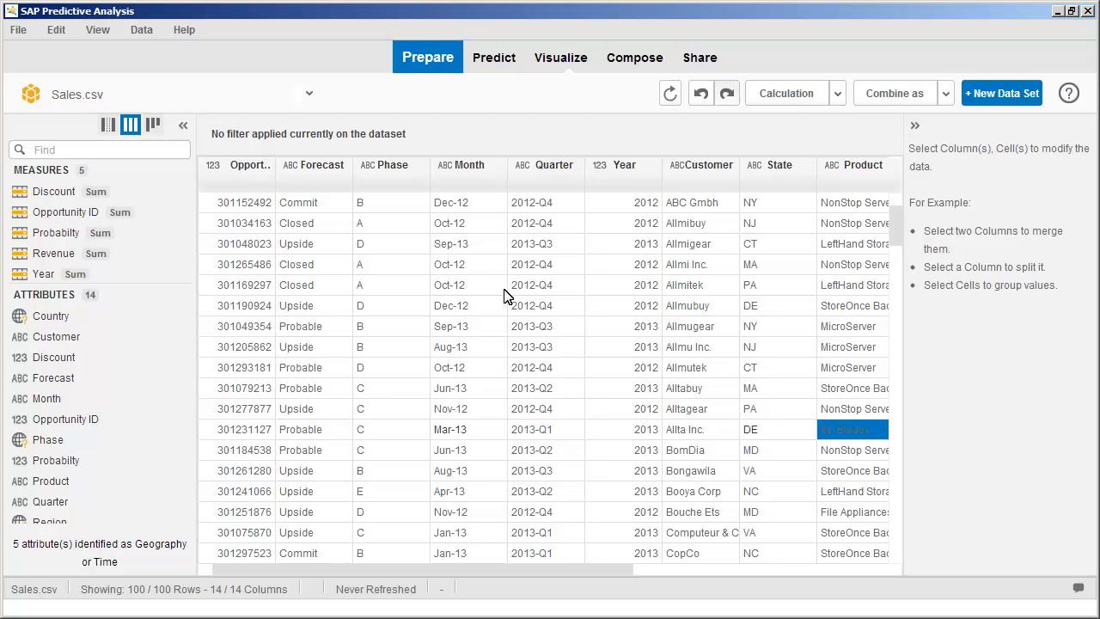
{"action": "mouse_move", "coordinate": [494, 100]}
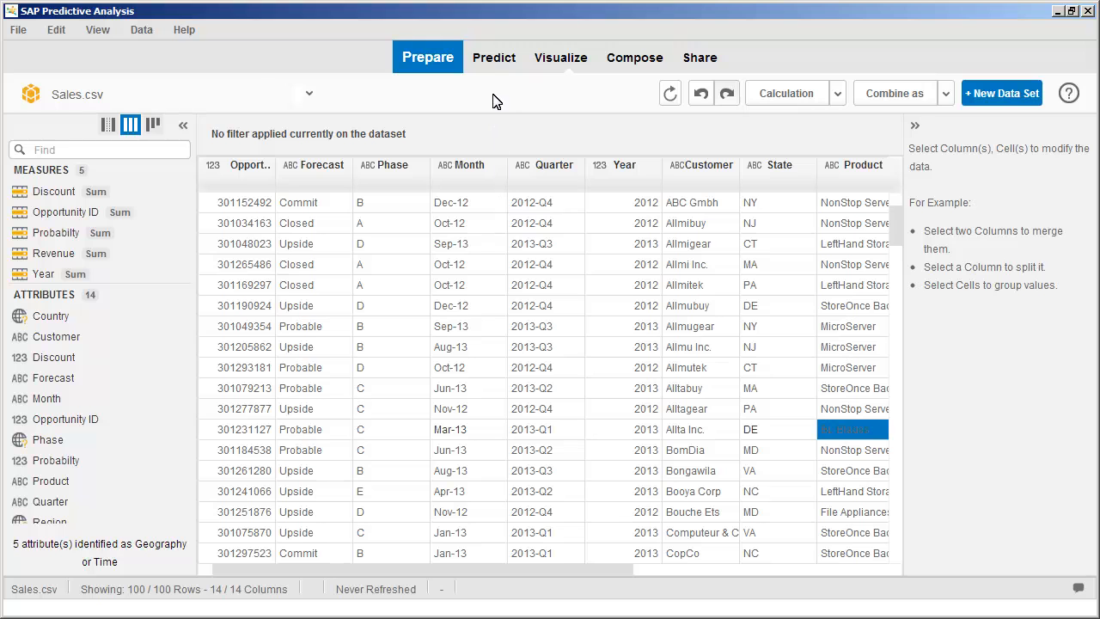
Step: Switch to the Predict tab to start an analysis from Sales.csv
{"action": "left_click", "coordinate": [481, 58]}
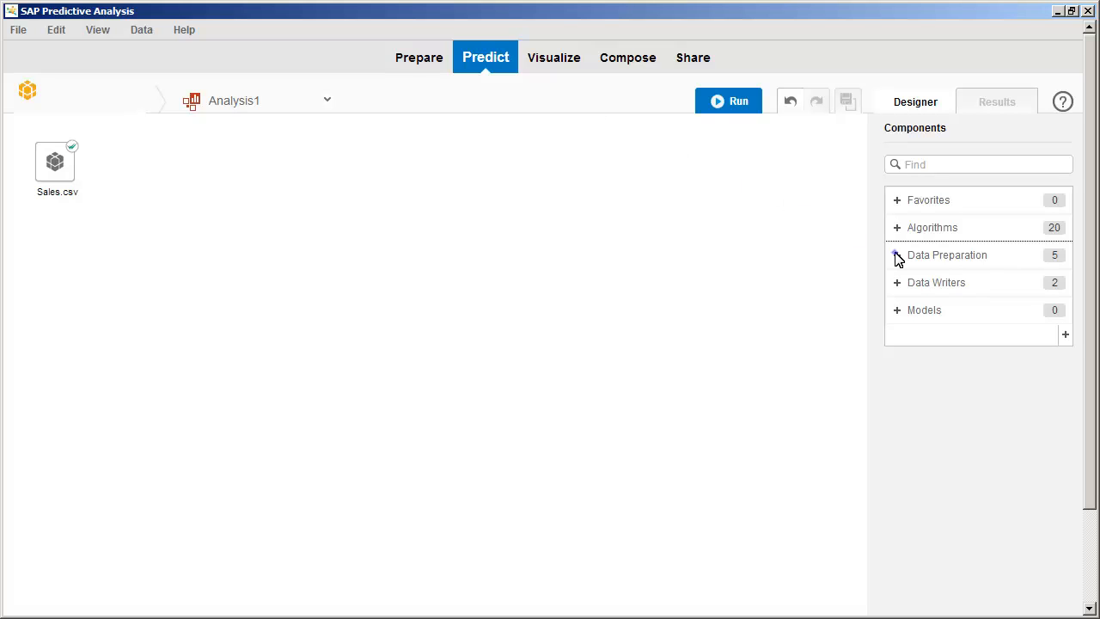
Step: Expand Data Preparation components and scroll down to locate the Sample component
{"action": "left_click", "coordinate": [897, 255]}
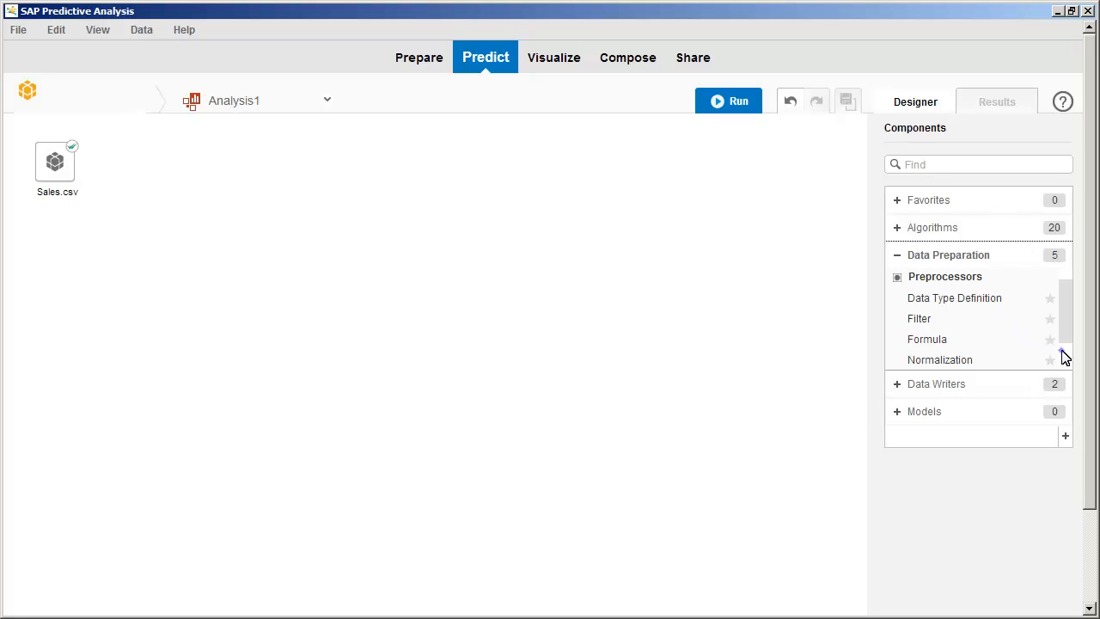
{"action": "scroll", "scroll_direction": "down", "scroll_amount": 3}
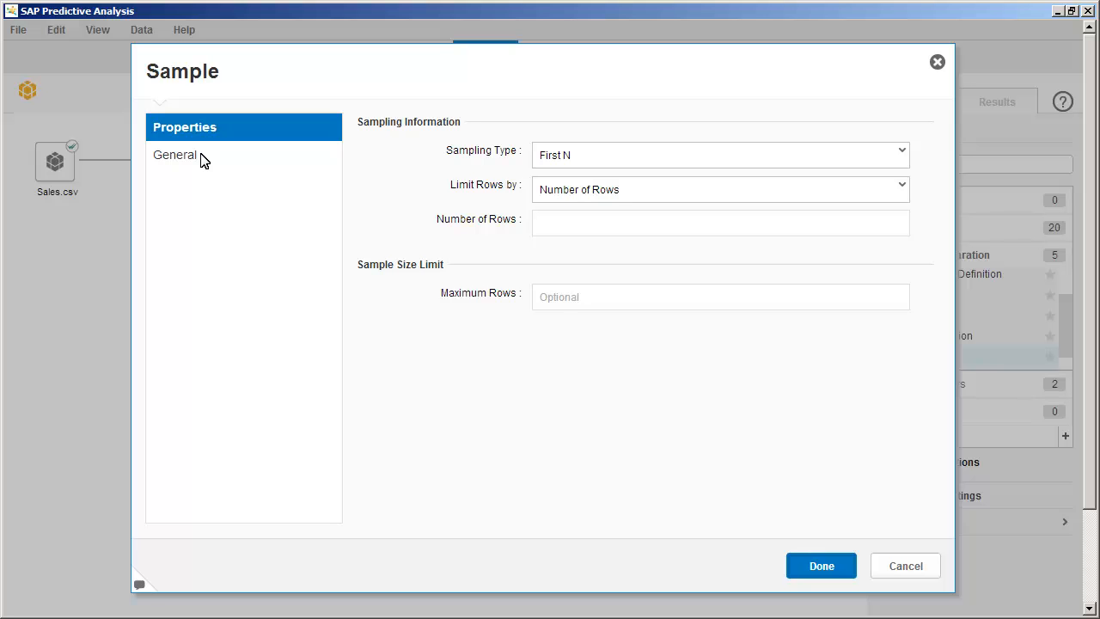
{"action": "mouse_move", "coordinate": [559, 156]}
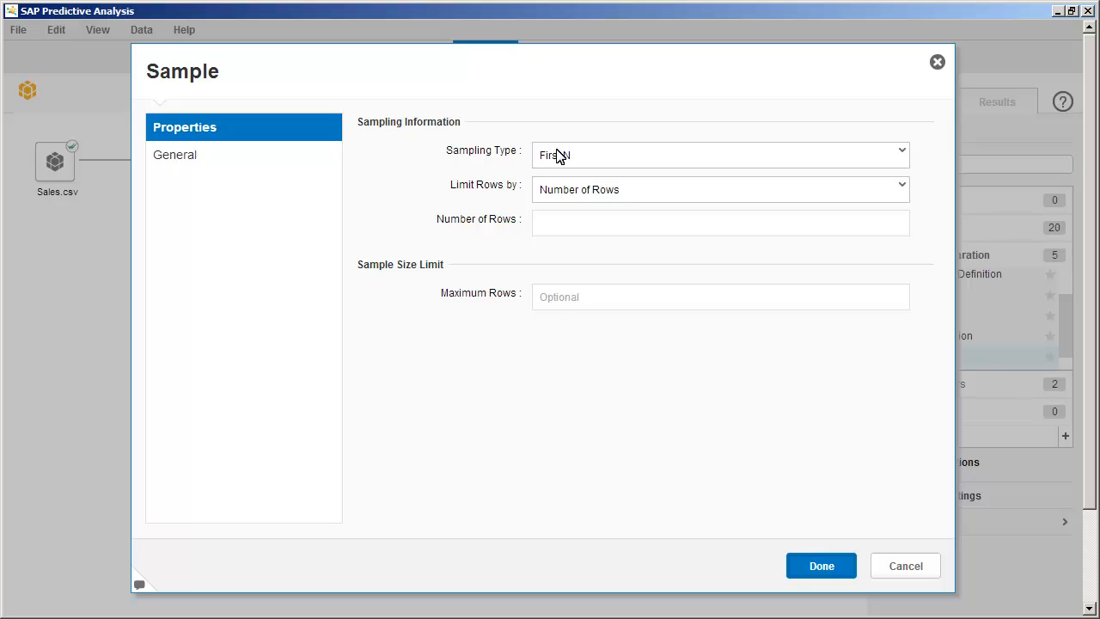
Step: Configure Sample as Simple Random sampling limited to 50 percent of rows
{"action": "left_click", "coordinate": [720, 155]}
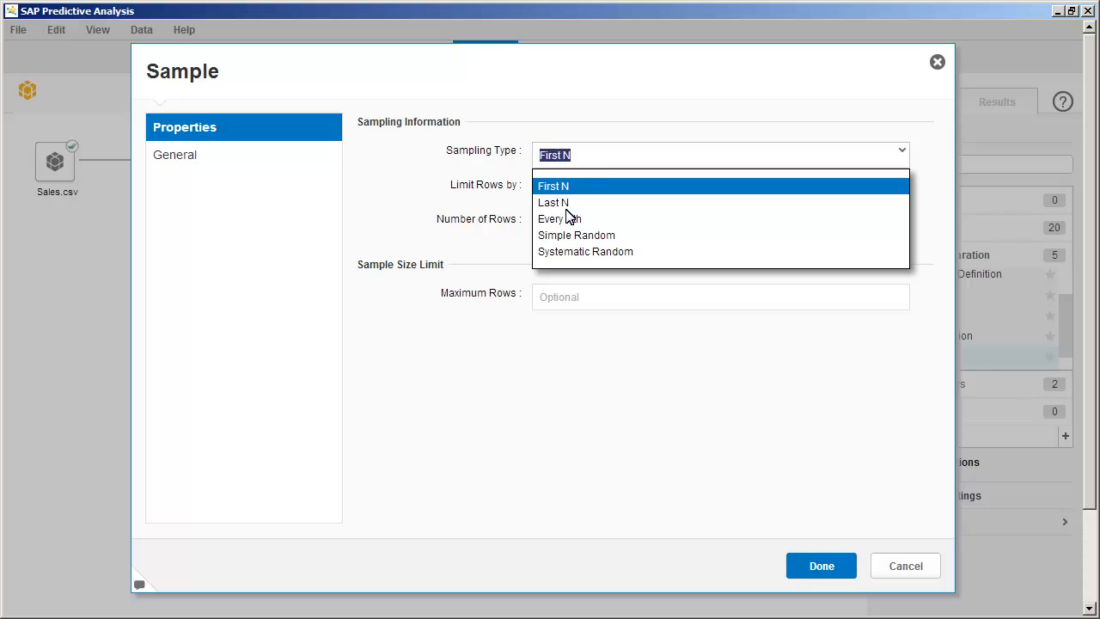
{"action": "left_click", "coordinate": [576, 235]}
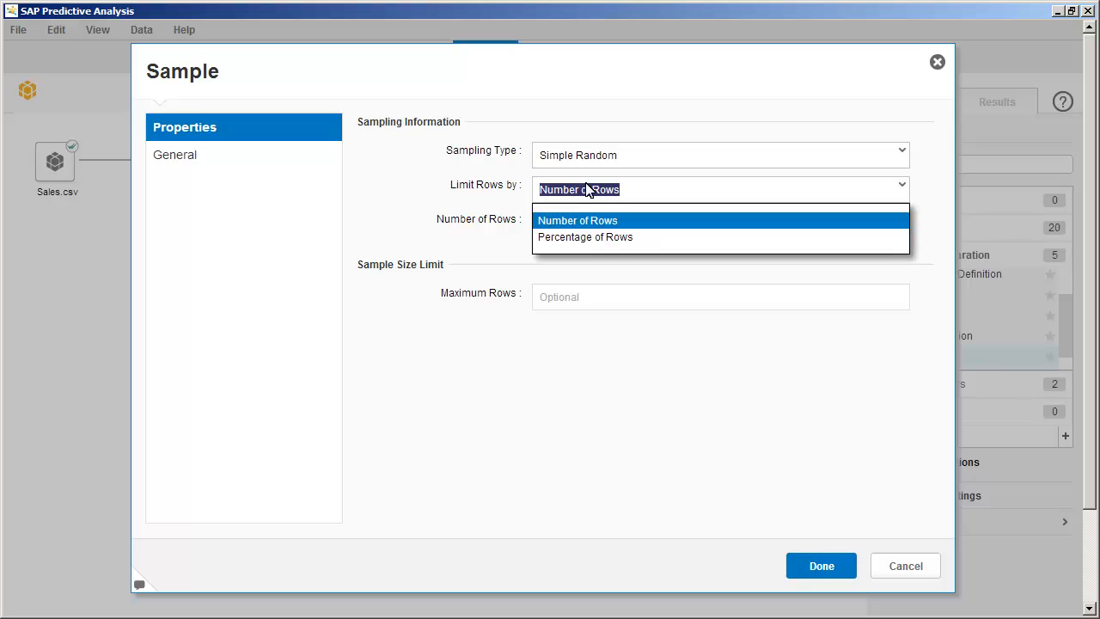
{"action": "mouse_move", "coordinate": [569, 242]}
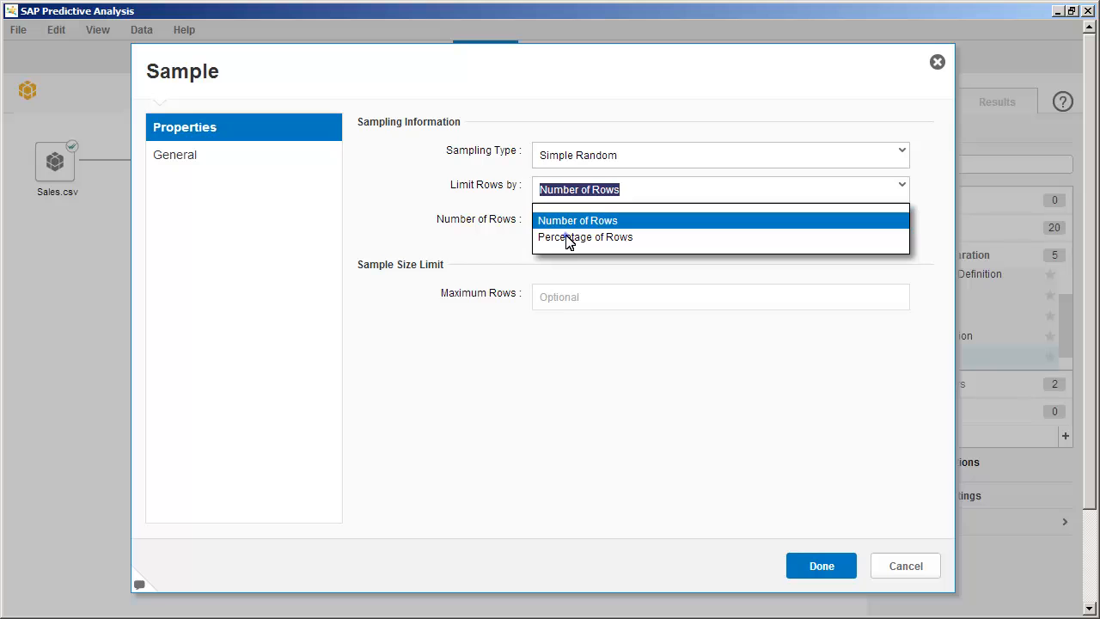
{"action": "left_click", "coordinate": [585, 237]}
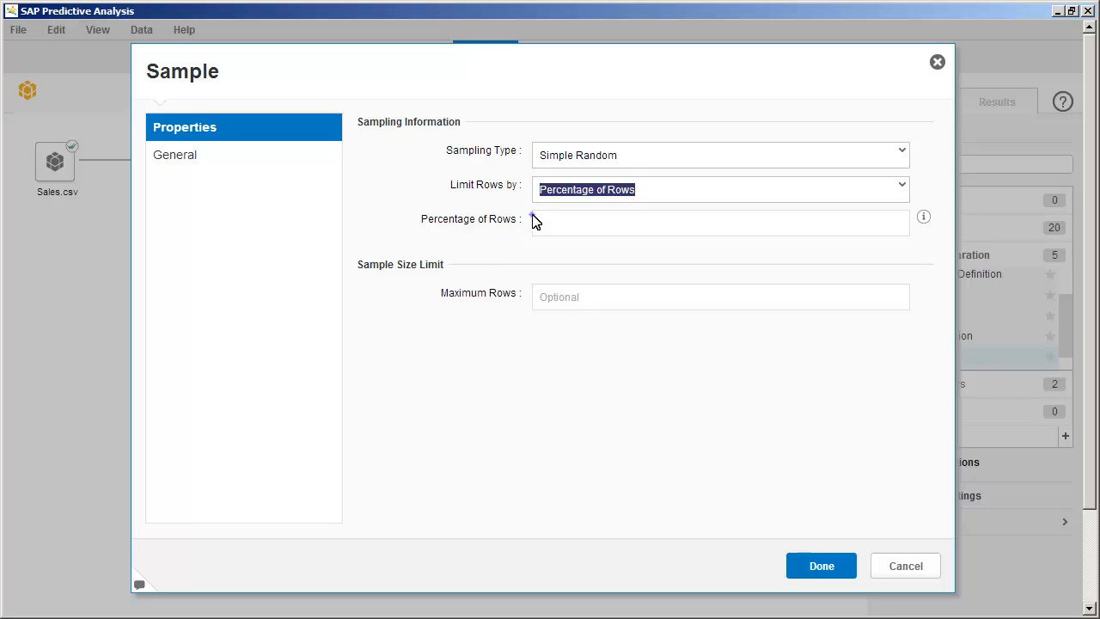
{"action": "type", "text": "50"}
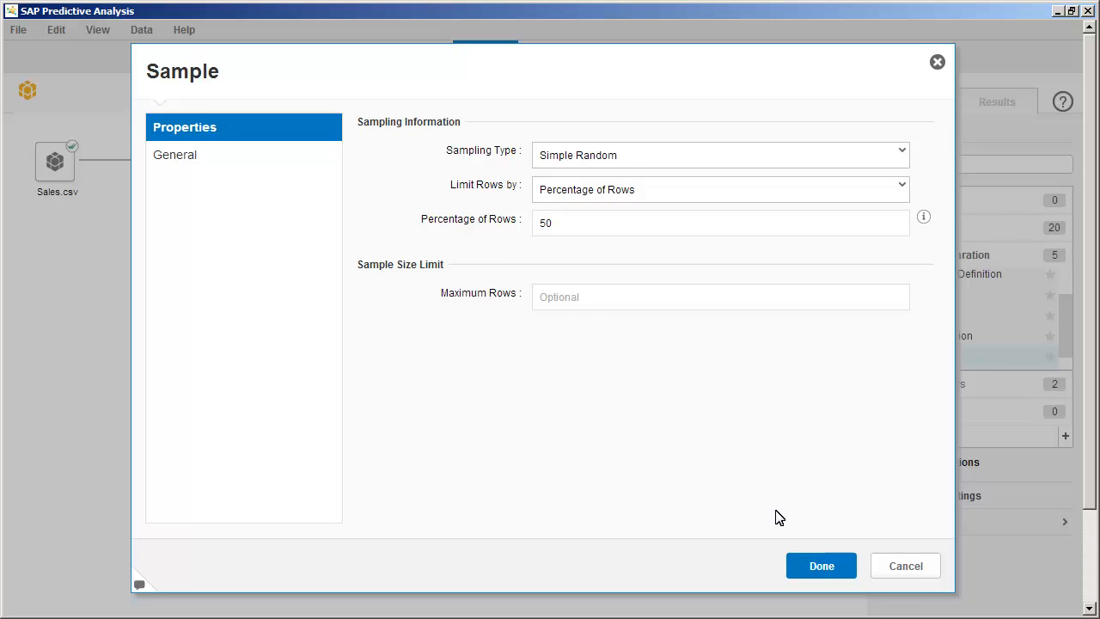
{"action": "left_click", "coordinate": [820, 566]}
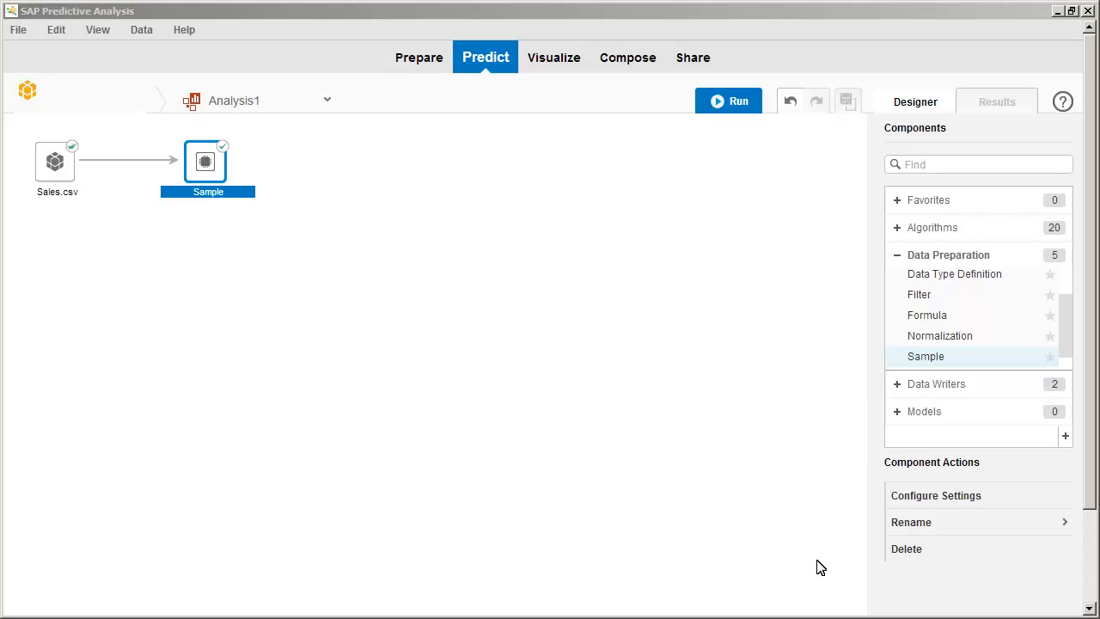
{"action": "mouse_move", "coordinate": [877, 307]}
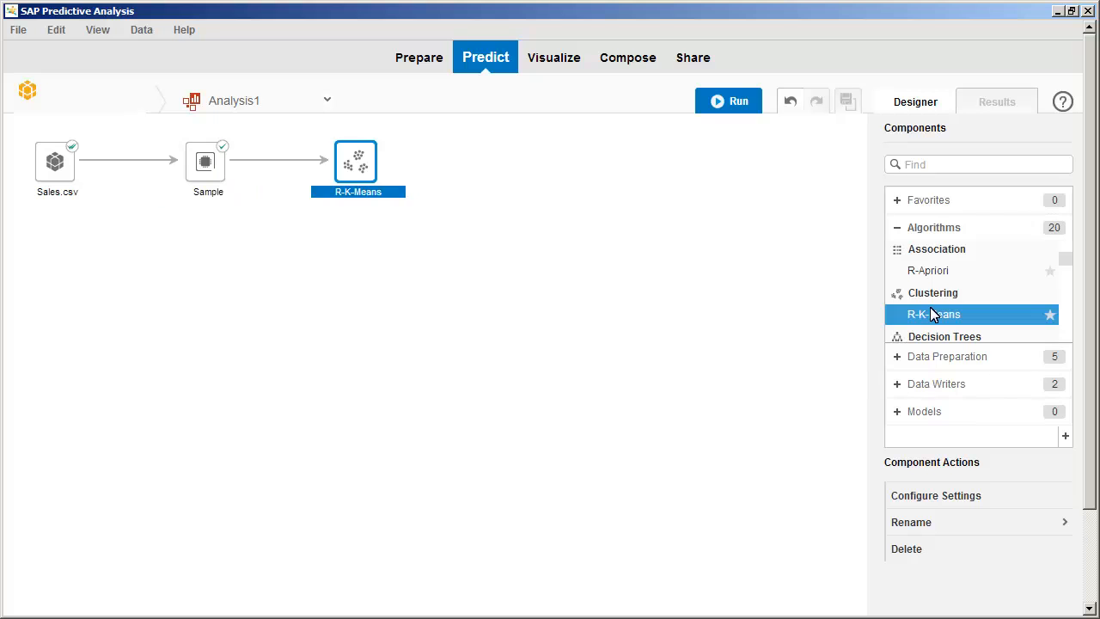
{"action": "mouse_move", "coordinate": [538, 213]}
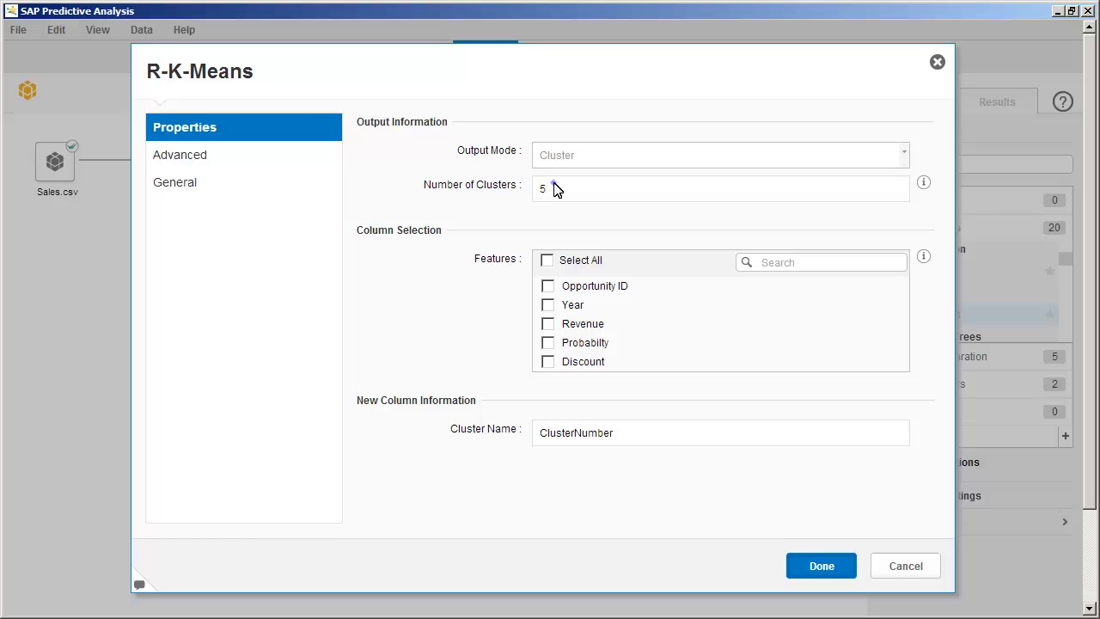
Step: Set R-K-Means to 4 clusters with all features selected, then view Advanced options
{"action": "type", "text": "4"}
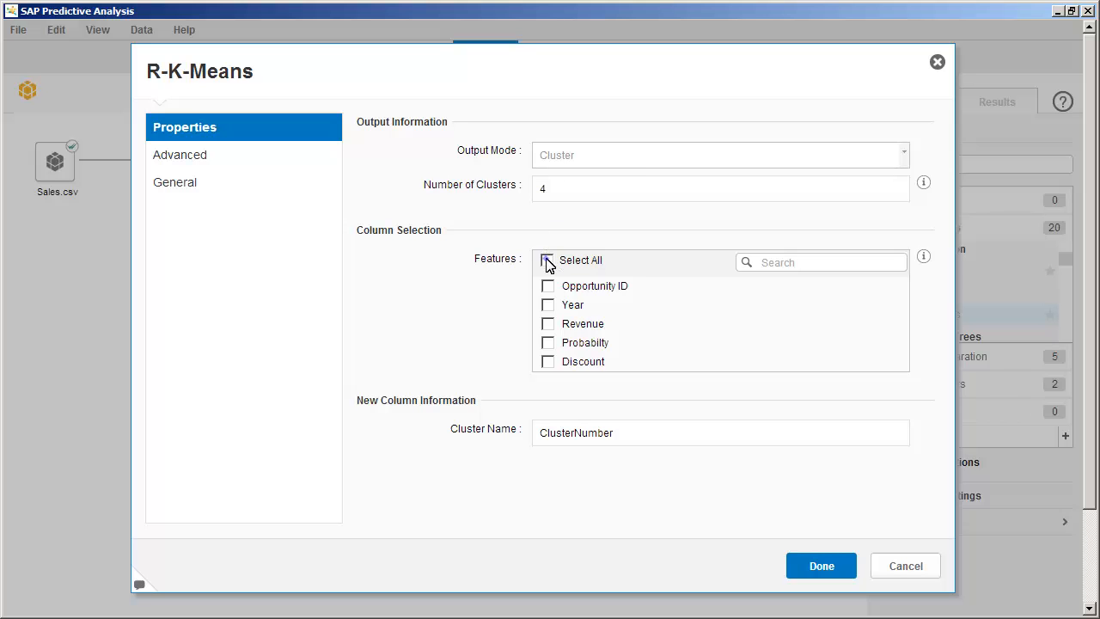
{"action": "left_click", "coordinate": [547, 259]}
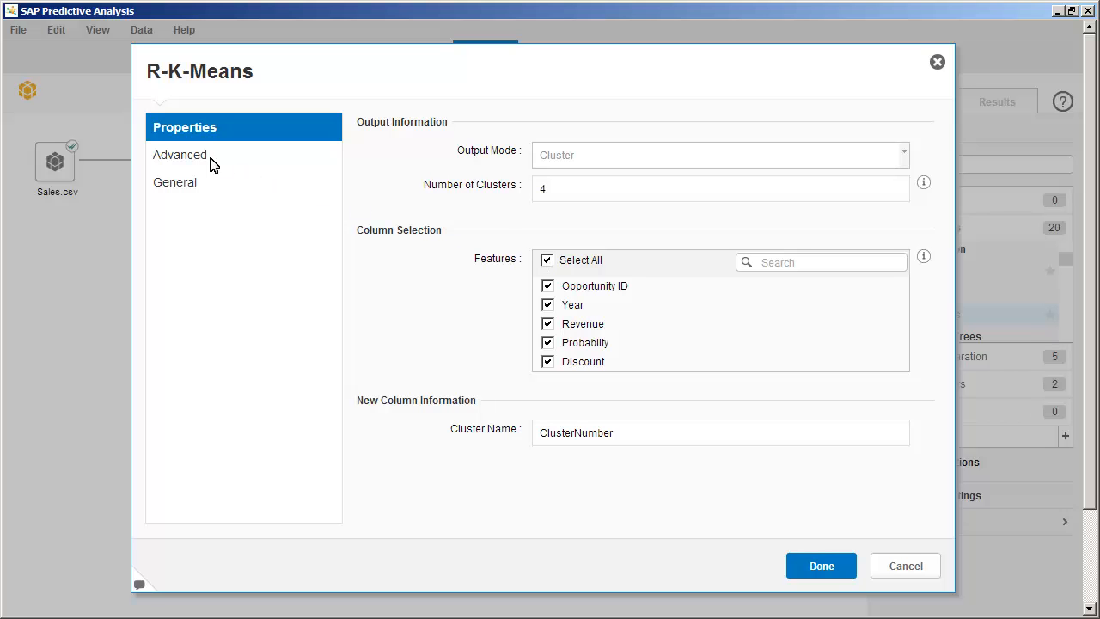
{"action": "left_click", "coordinate": [178, 155]}
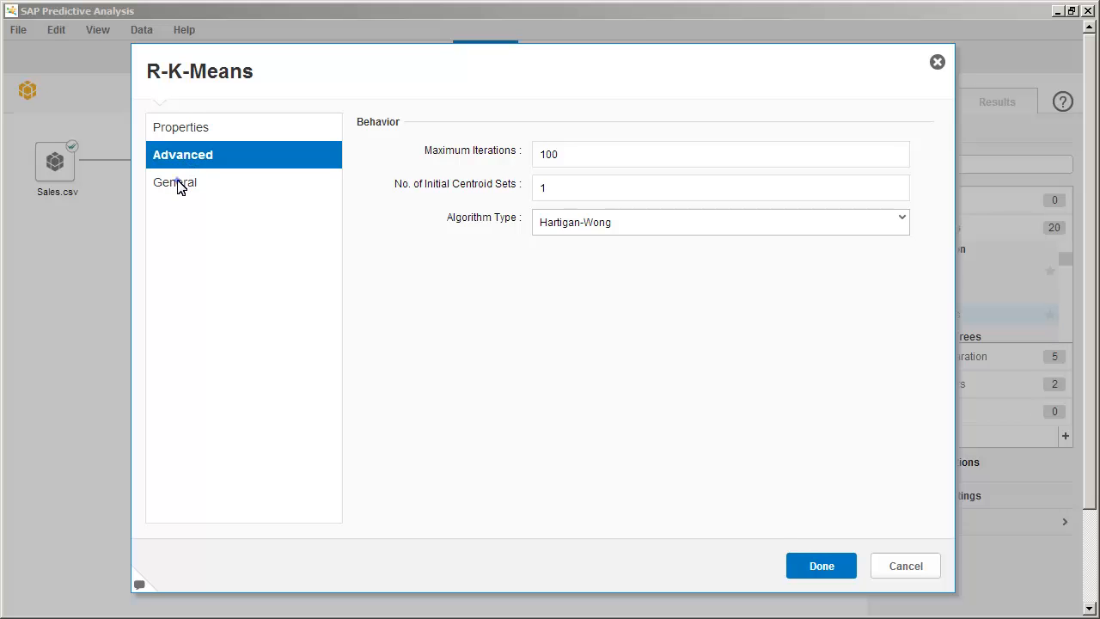
Step: Review the General alias details and confirm the R-K-Means settings with Done
{"action": "left_click", "coordinate": [176, 182]}
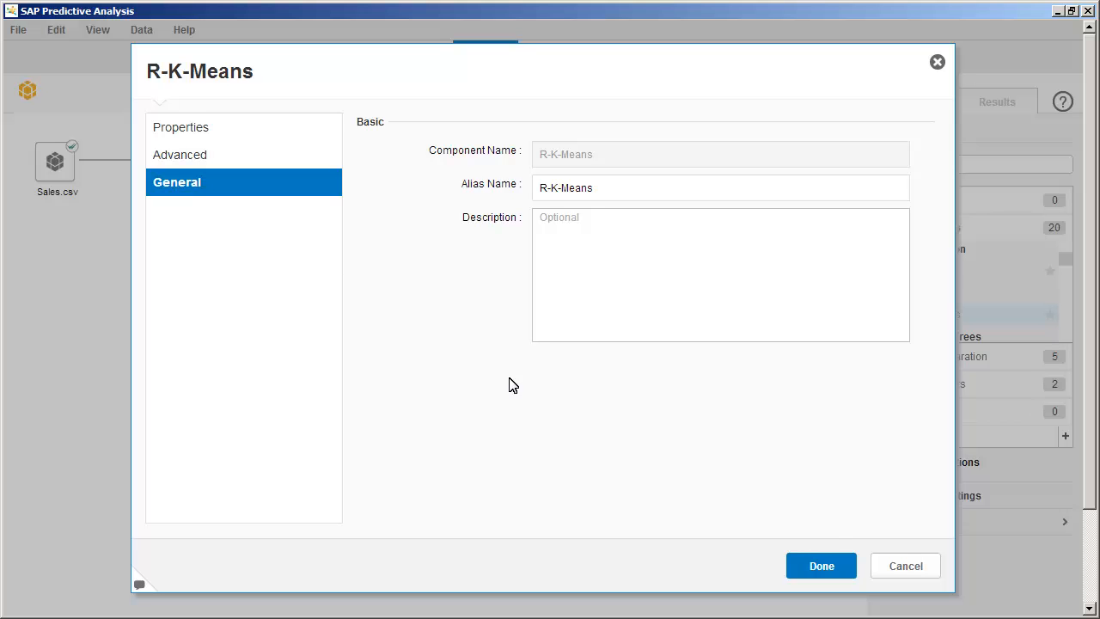
{"action": "left_click", "coordinate": [821, 566]}
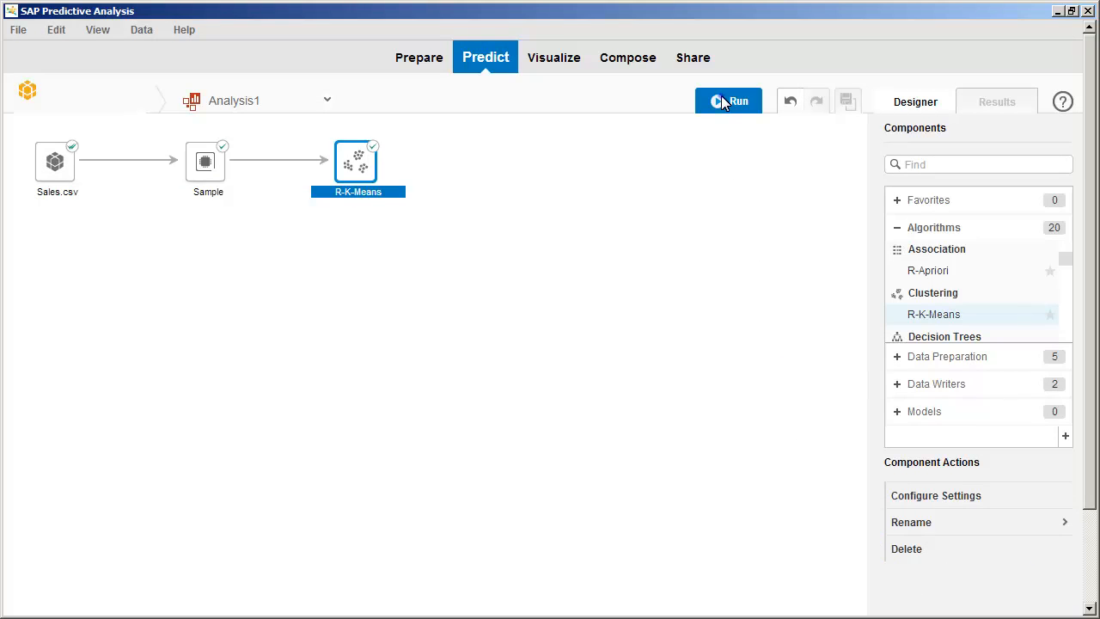
Step: Run the Sales.csv → Sample → R-K-Means chain and switch to the Results data grid
{"action": "left_click", "coordinate": [728, 101]}
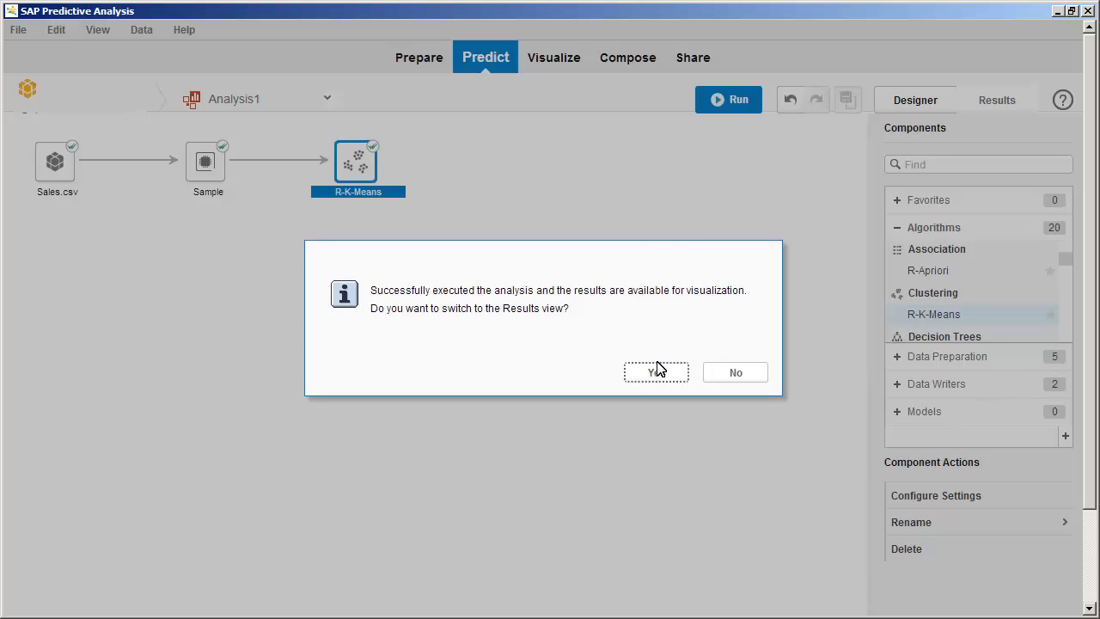
{"action": "left_click", "coordinate": [656, 372]}
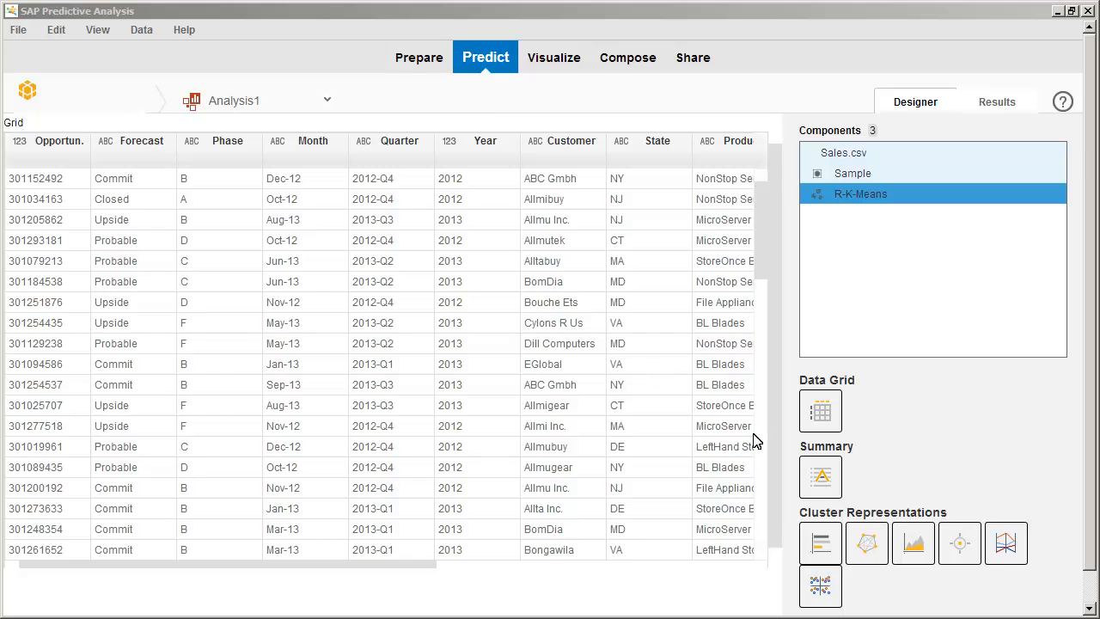
Step: View the R-K-Means algorithm summary, then the four-cluster distribution bar chart
{"action": "left_click", "coordinate": [820, 477]}
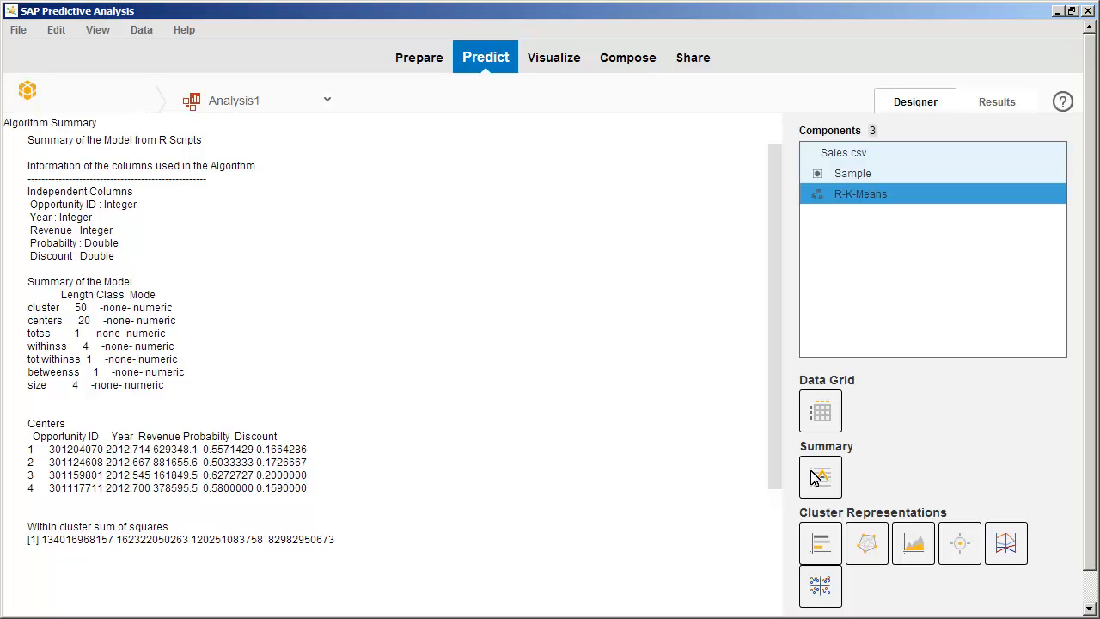
{"action": "mouse_move", "coordinate": [816, 556]}
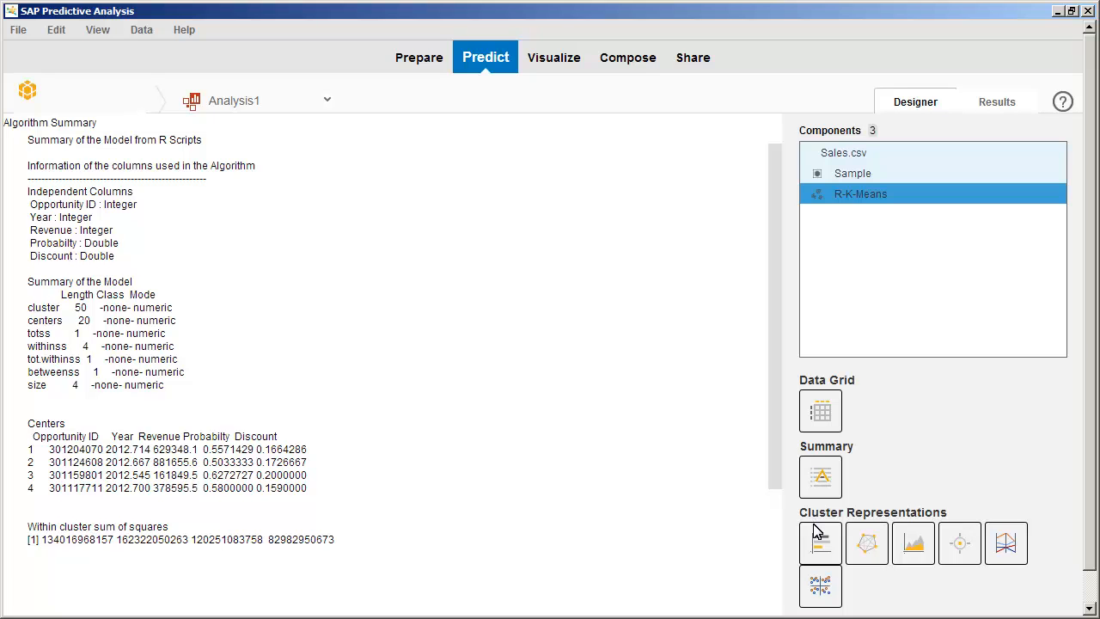
{"action": "left_click", "coordinate": [820, 543]}
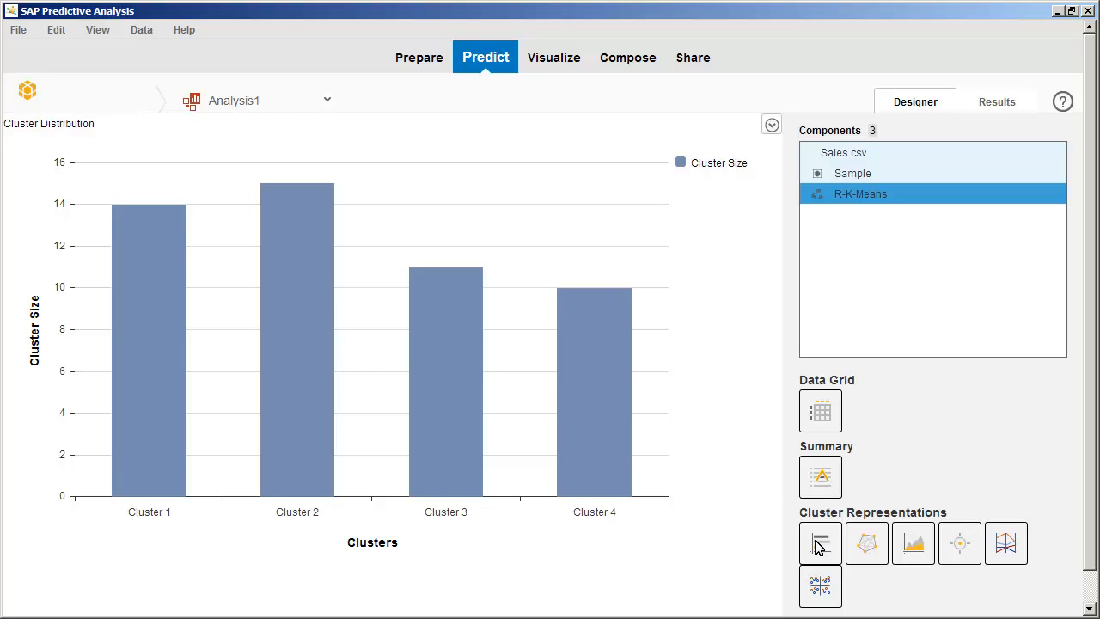
{"action": "mouse_move", "coordinate": [866, 545]}
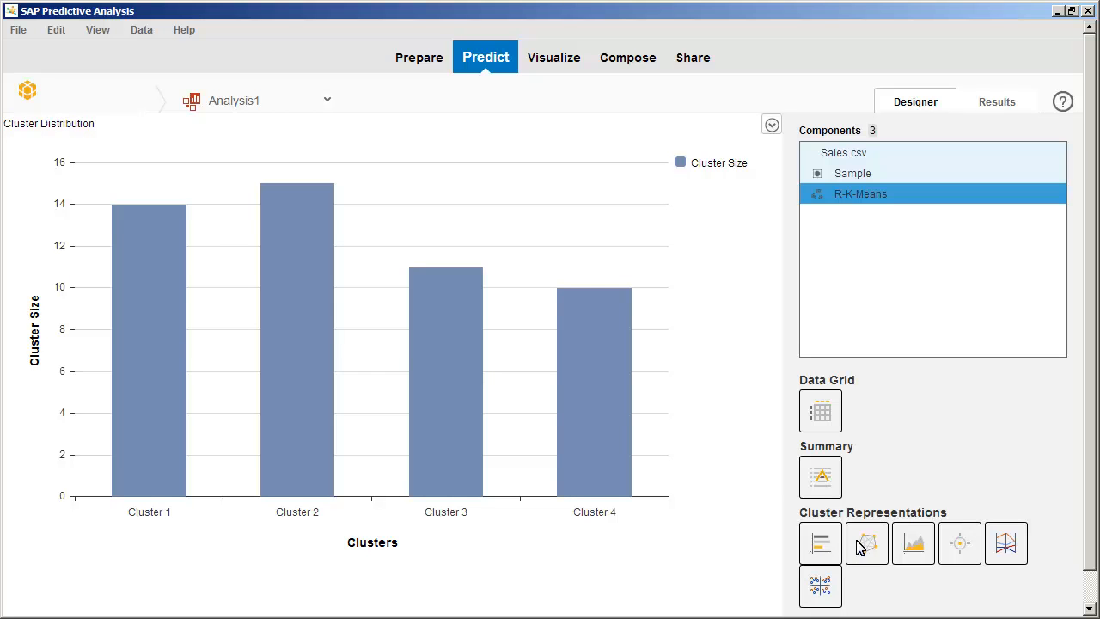
Step: View density-distance, cluster-center, parallel coordinate and scatter matrix cluster charts in turn
{"action": "left_click", "coordinate": [866, 543]}
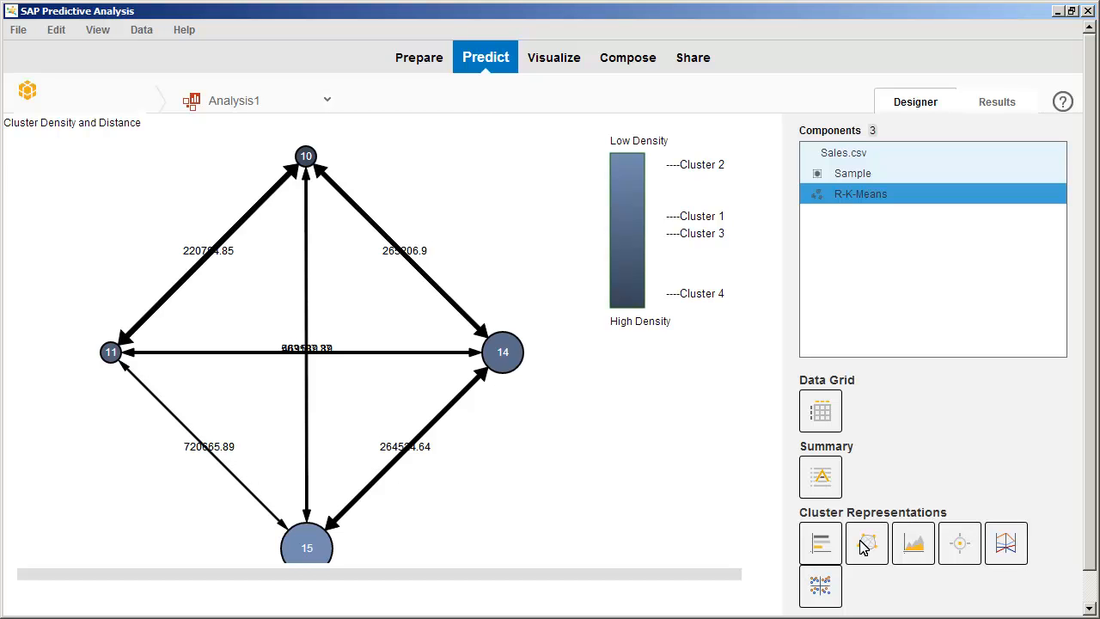
{"action": "mouse_move", "coordinate": [911, 545]}
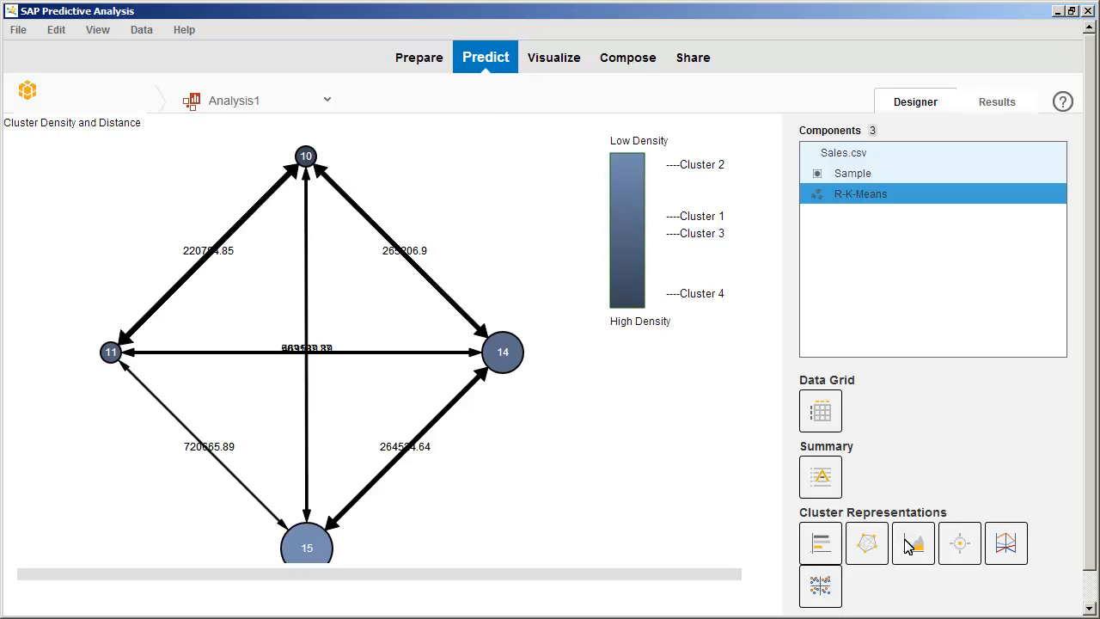
{"action": "left_click", "coordinate": [913, 541]}
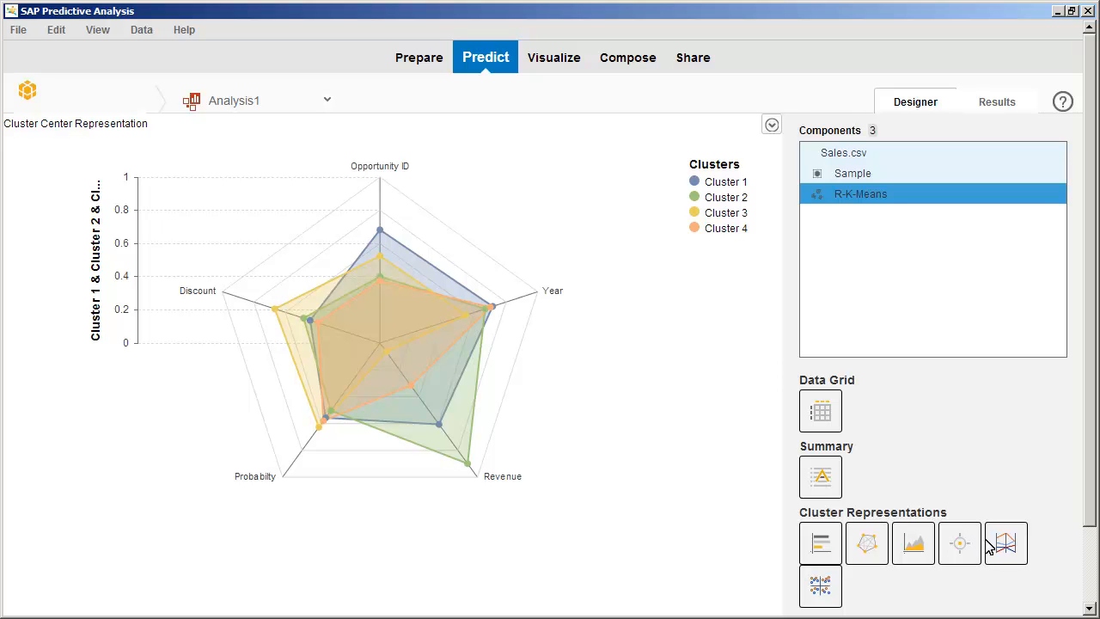
{"action": "left_click", "coordinate": [1005, 543]}
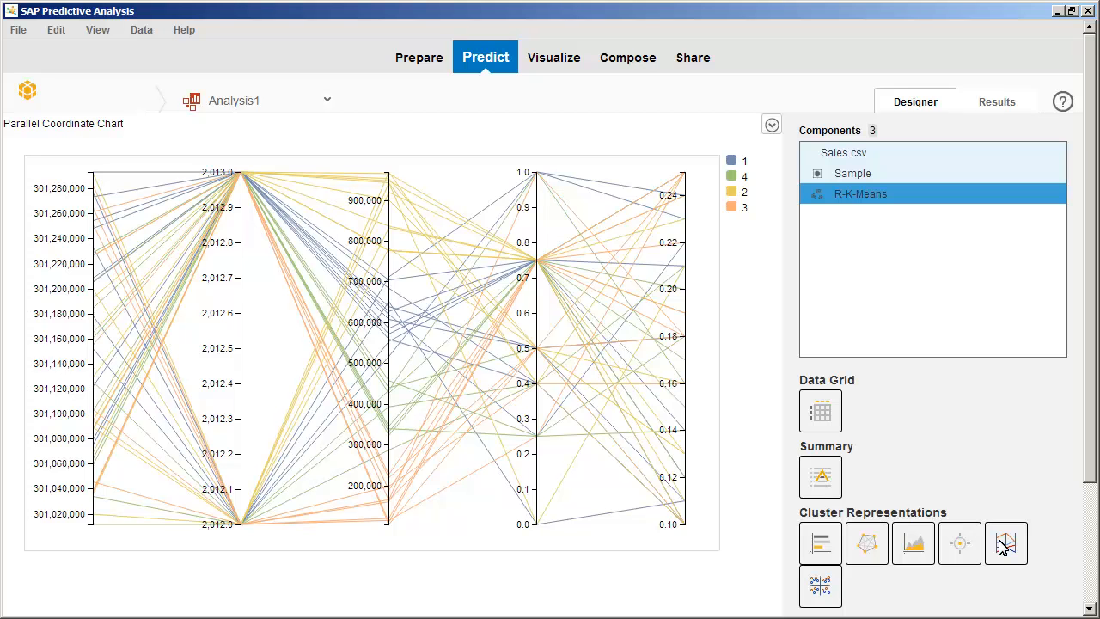
{"action": "mouse_move", "coordinate": [819, 587]}
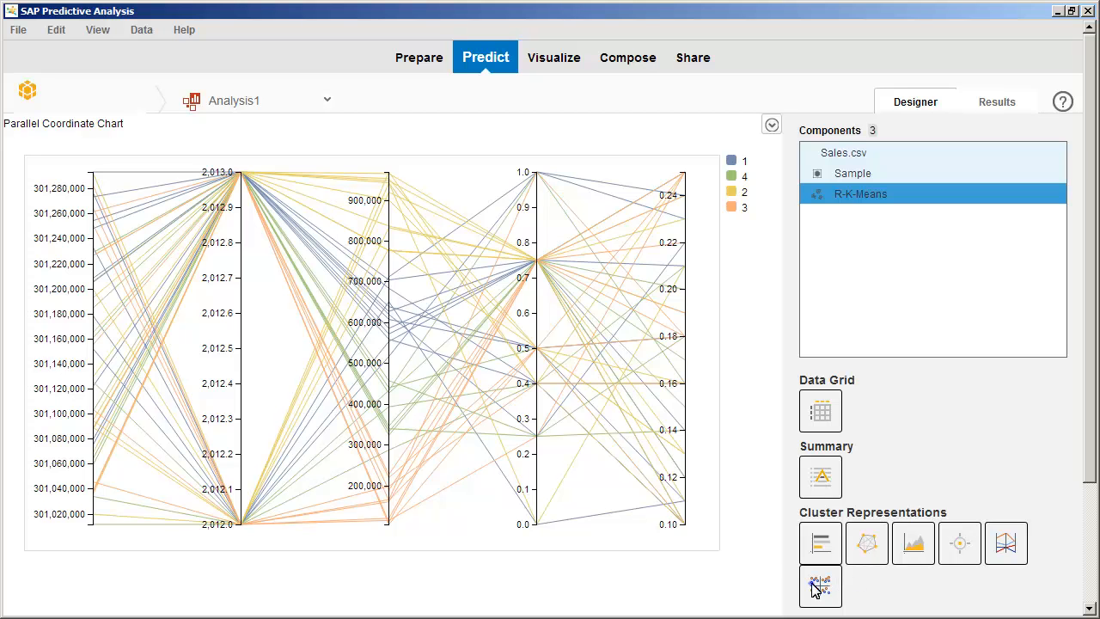
{"action": "left_click", "coordinate": [820, 586]}
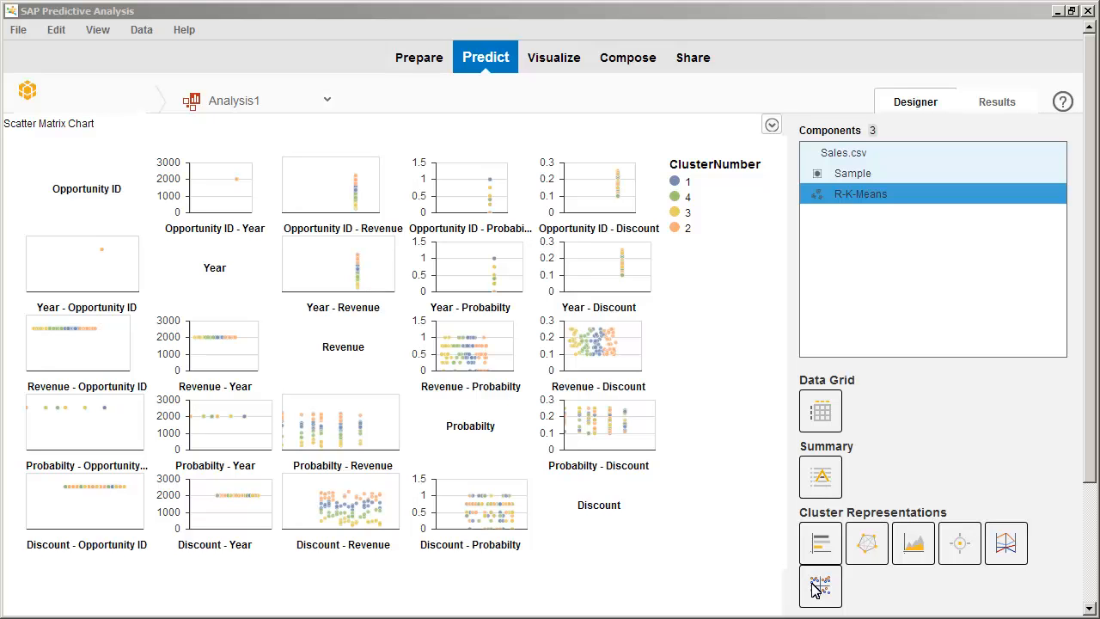
{"action": "mouse_move", "coordinate": [907, 118]}
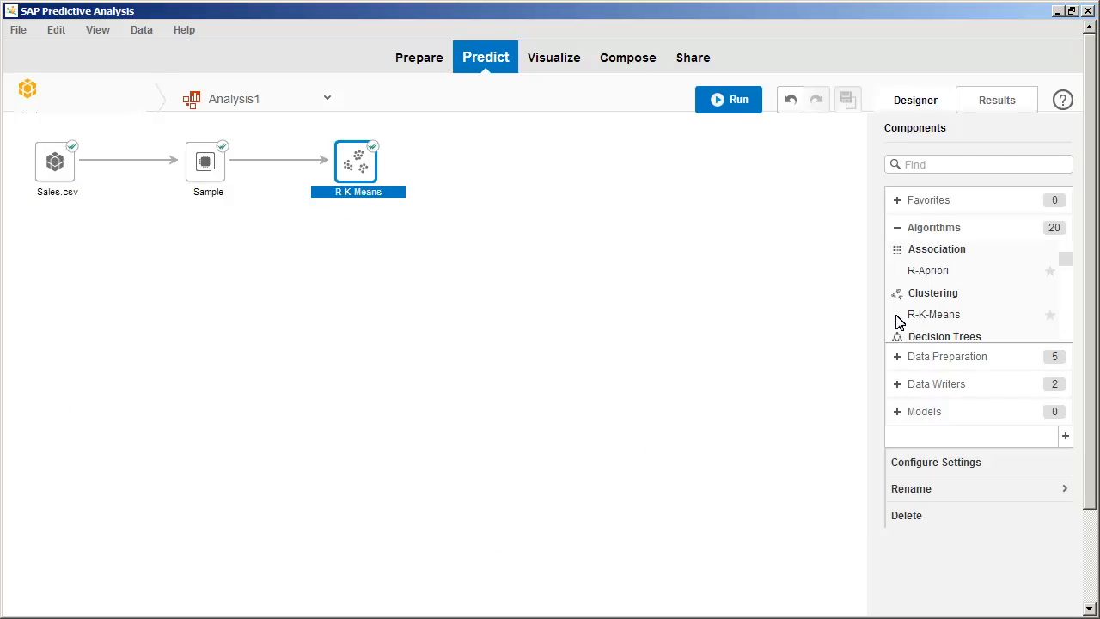
Step: Append a CSV Writer to R-K-Means saving 'My Analysis.csv' on the Desktop
{"action": "left_click", "coordinate": [936, 283]}
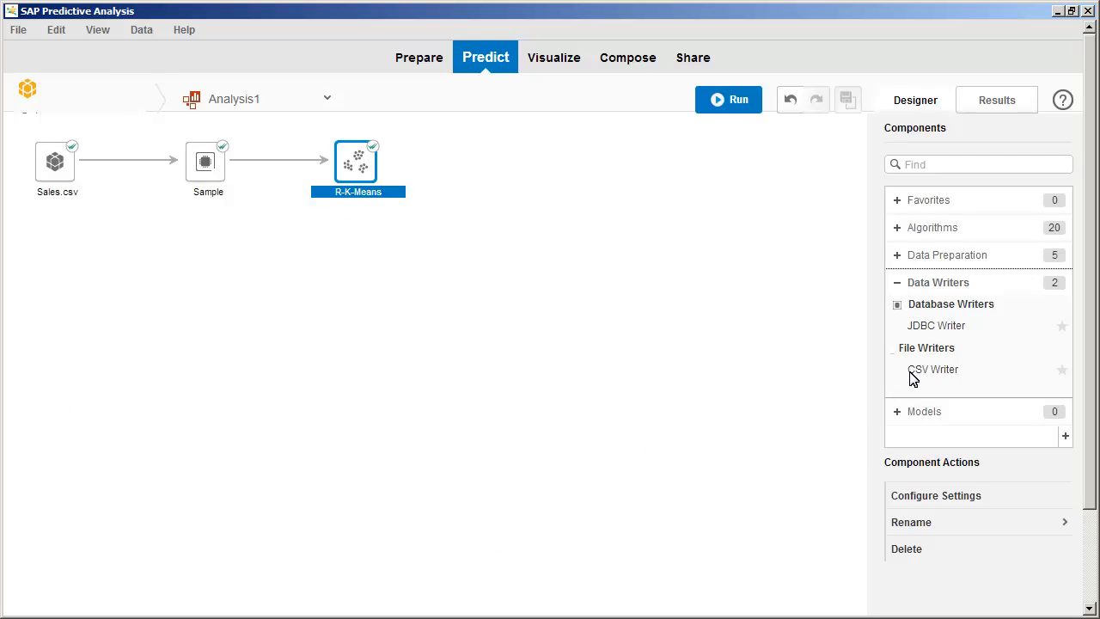
{"action": "double_click", "coordinate": [933, 370]}
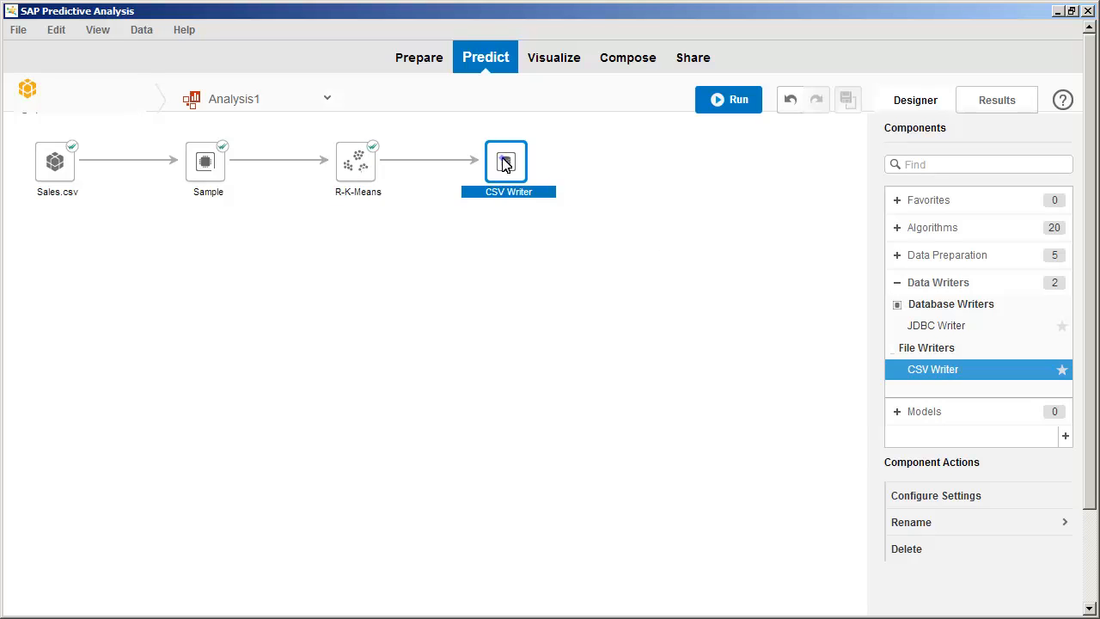
{"action": "double_click", "coordinate": [505, 162]}
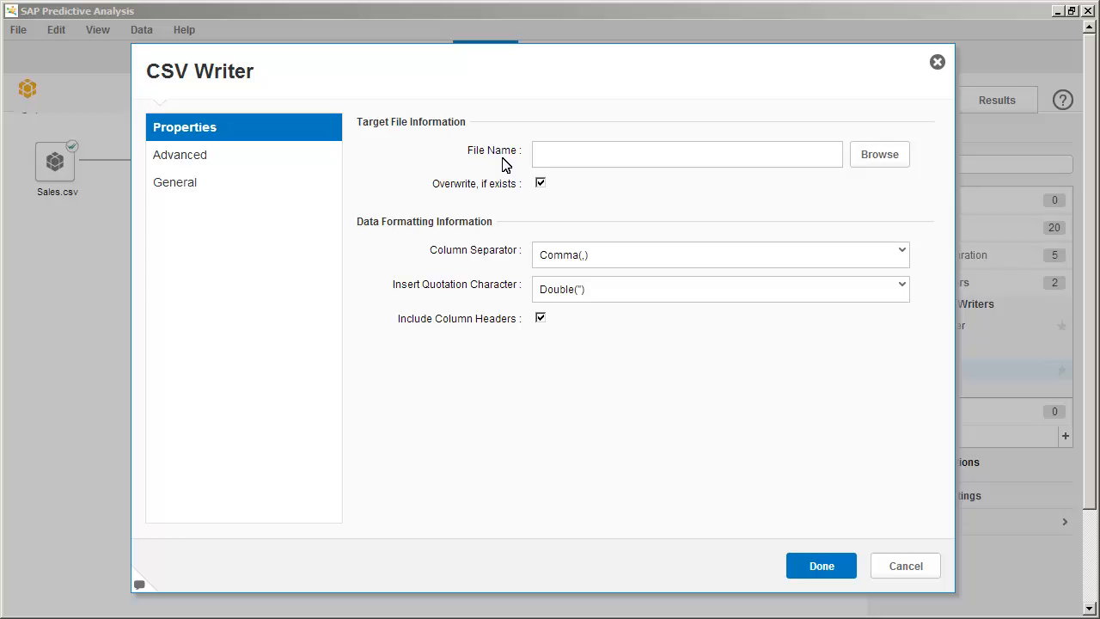
{"action": "mouse_move", "coordinate": [879, 159]}
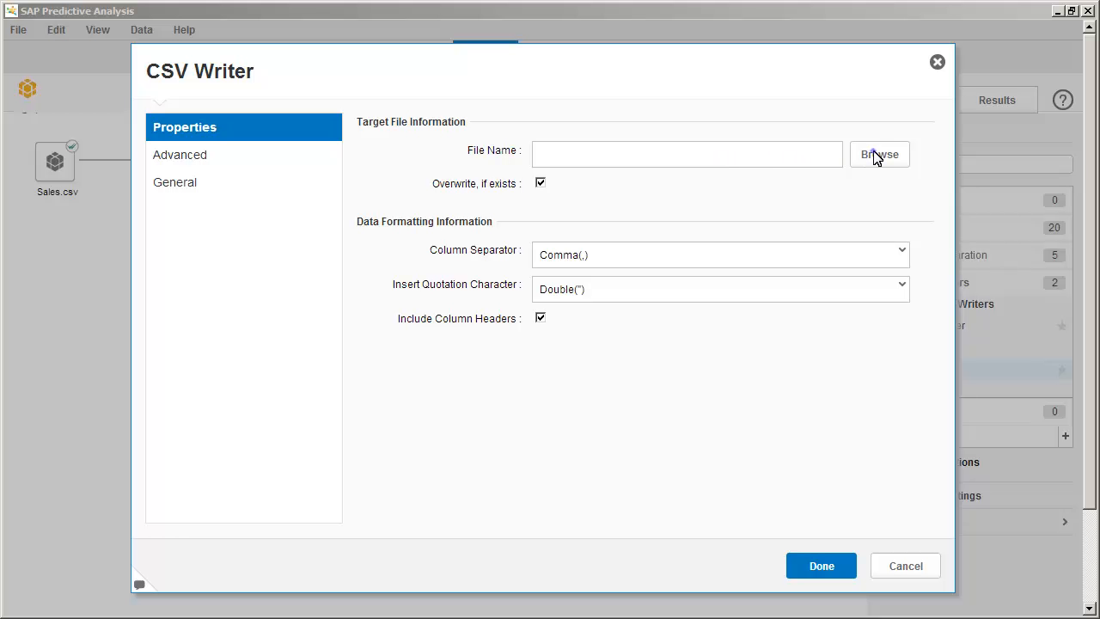
{"action": "left_click", "coordinate": [878, 154]}
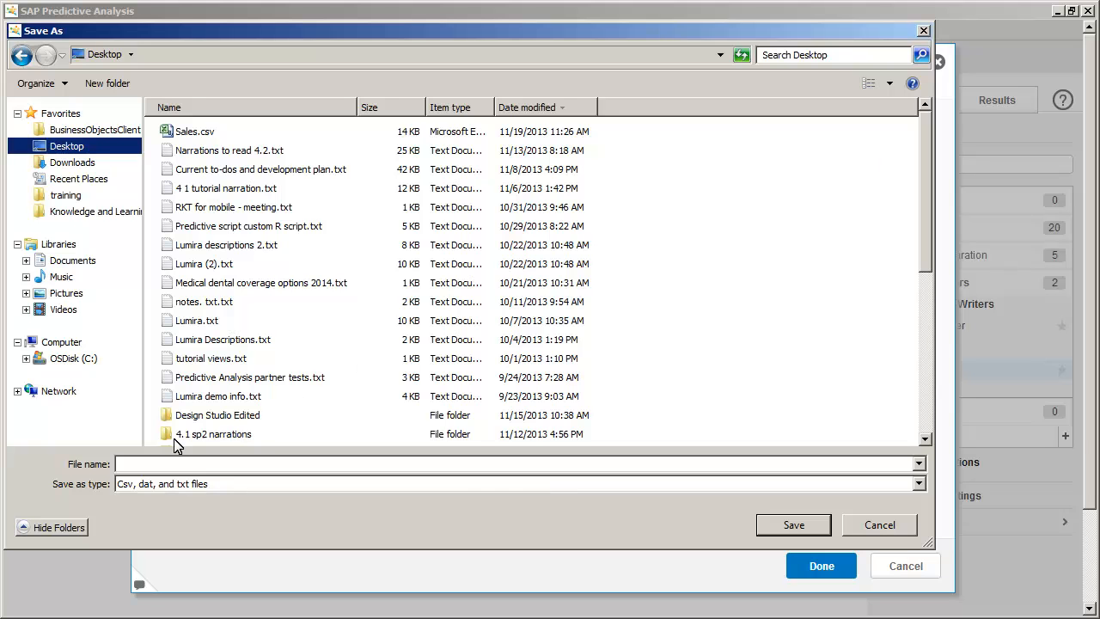
{"action": "type", "text": "My Analysis"}
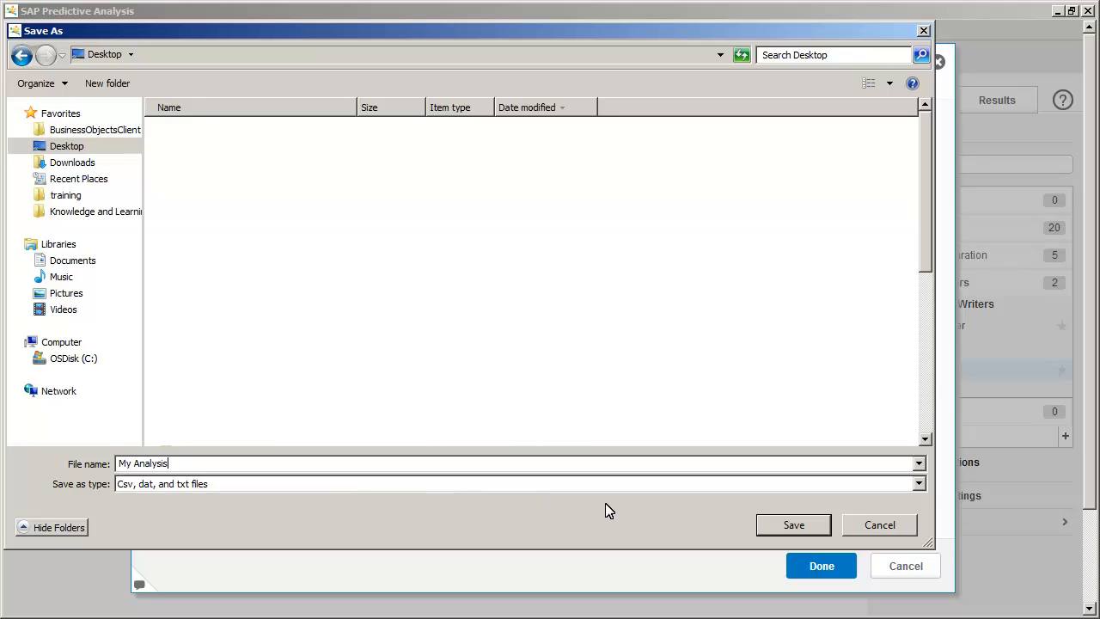
{"action": "left_click", "coordinate": [794, 524]}
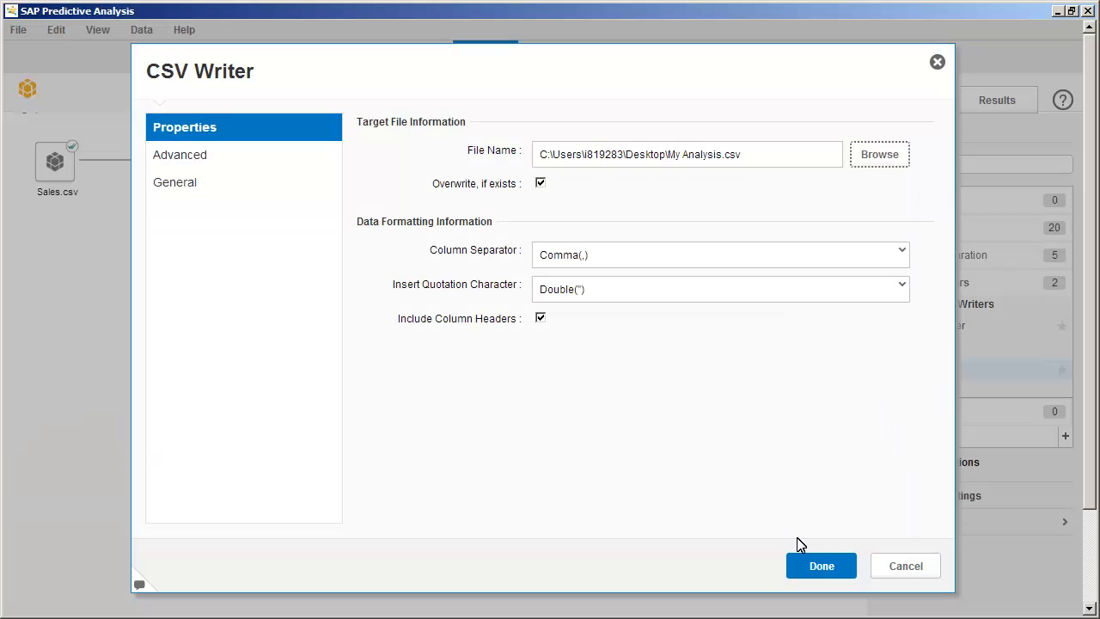
{"action": "left_click", "coordinate": [820, 566]}
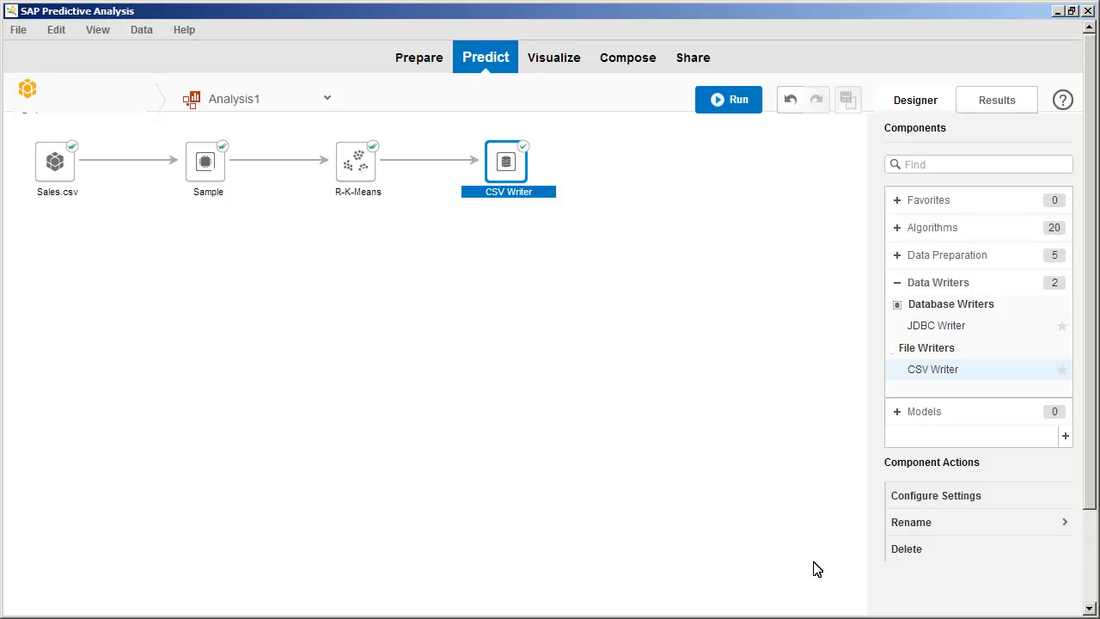
{"action": "mouse_move", "coordinate": [738, 153]}
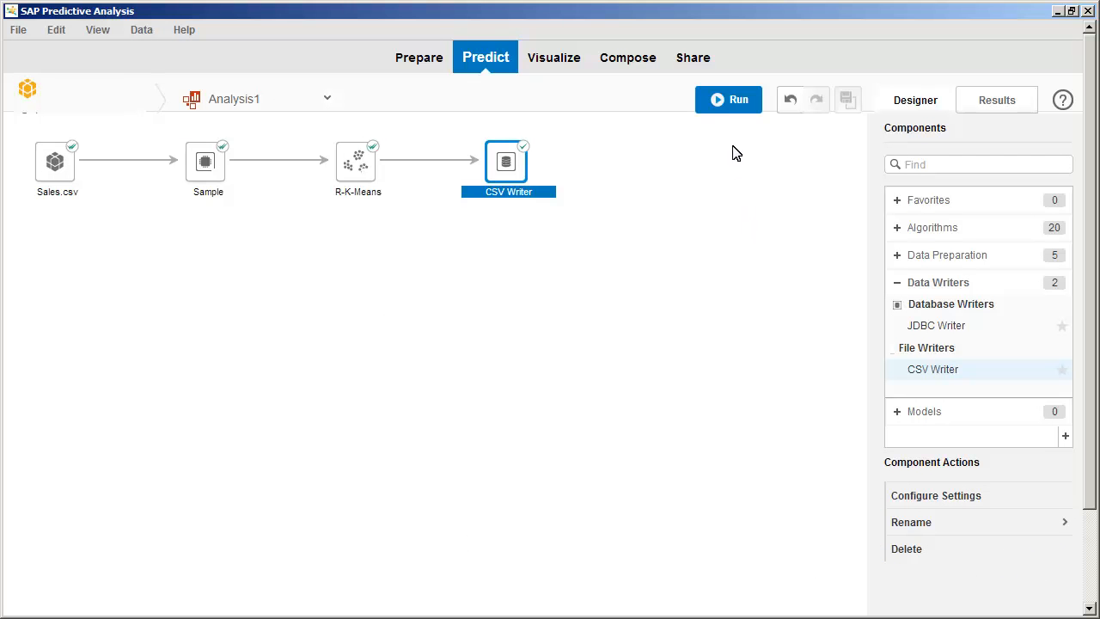
Step: Run the chain and open the exported My Analysis.csv from the Desktop in Excel
{"action": "left_click", "coordinate": [728, 100]}
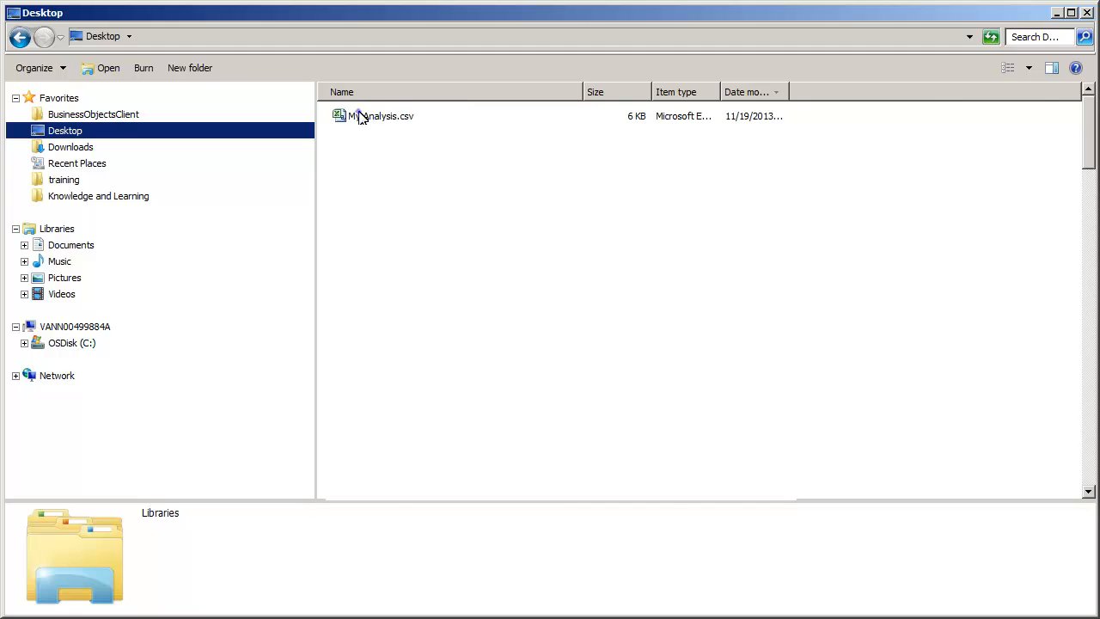
{"action": "double_click", "coordinate": [380, 115]}
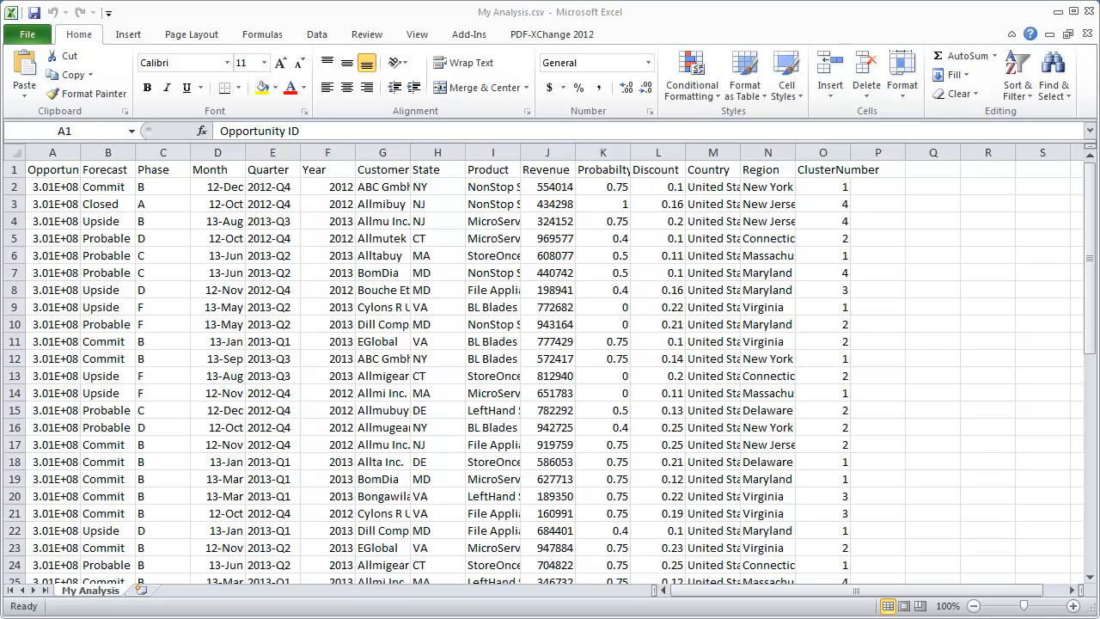